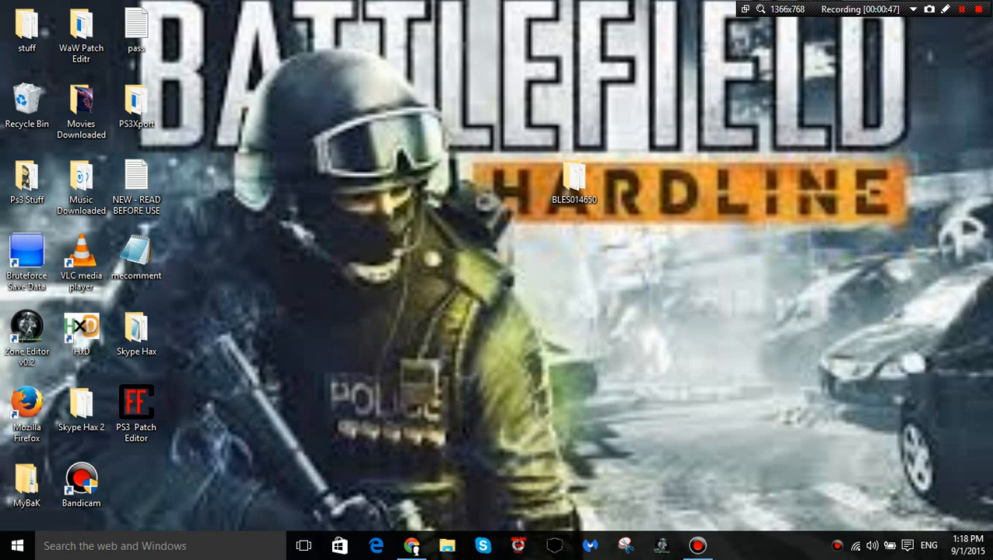
# Step: Drag the BLES014650 save folder around the desktop to a new spot
pyautogui.click(574, 174)
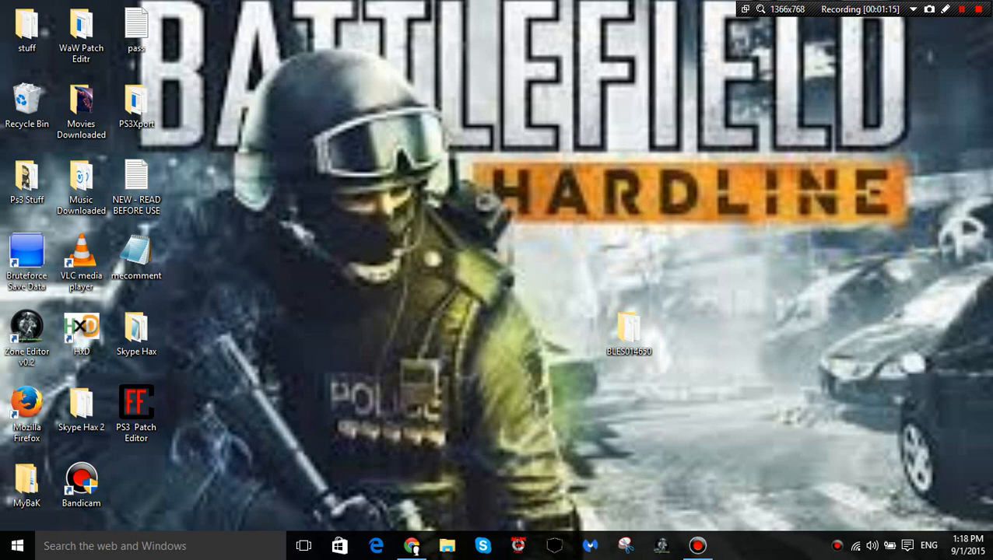
pyautogui.moveTo(629, 330); pyautogui.dragTo(411, 343)
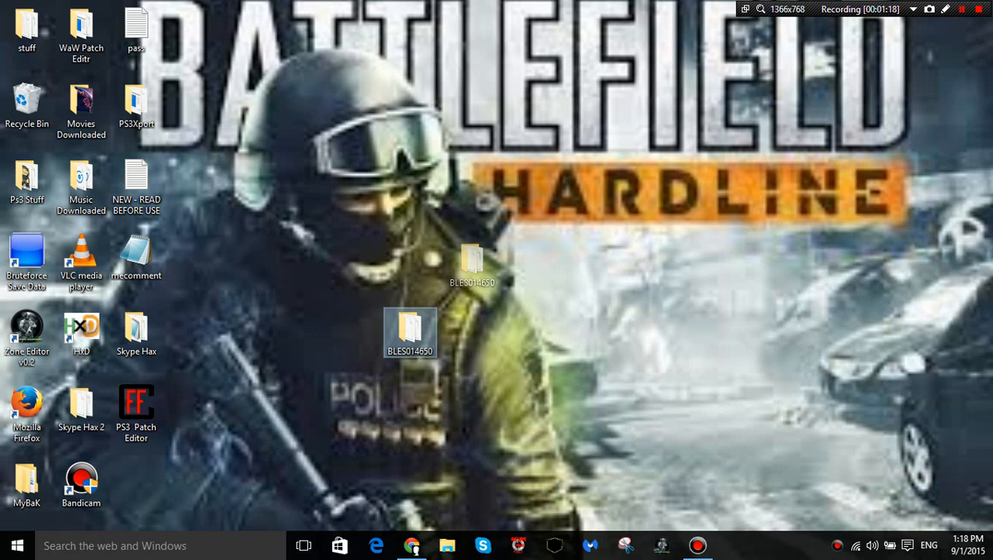
pyautogui.moveTo(411, 334); pyautogui.dragTo(520, 255)
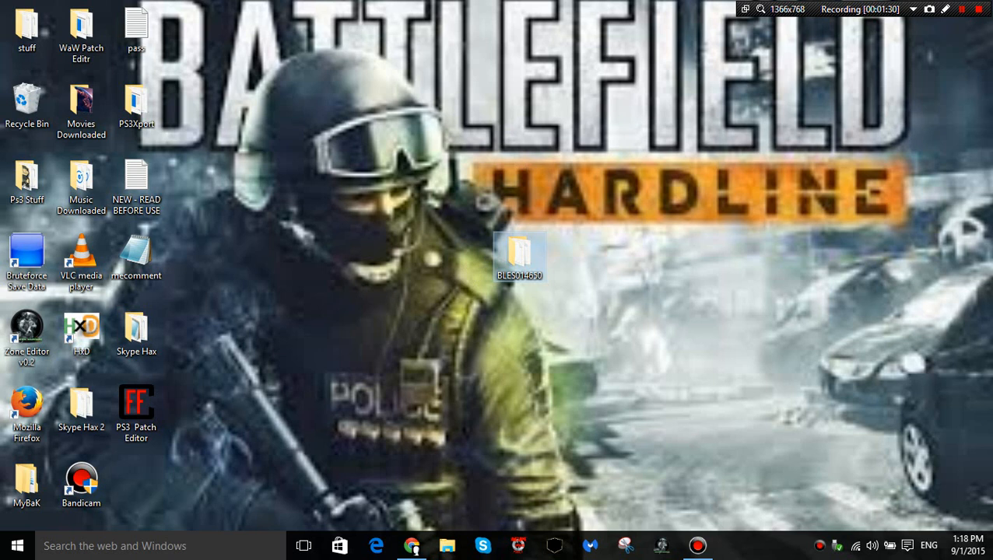
pyautogui.moveTo(520, 257); pyautogui.dragTo(310, 206)
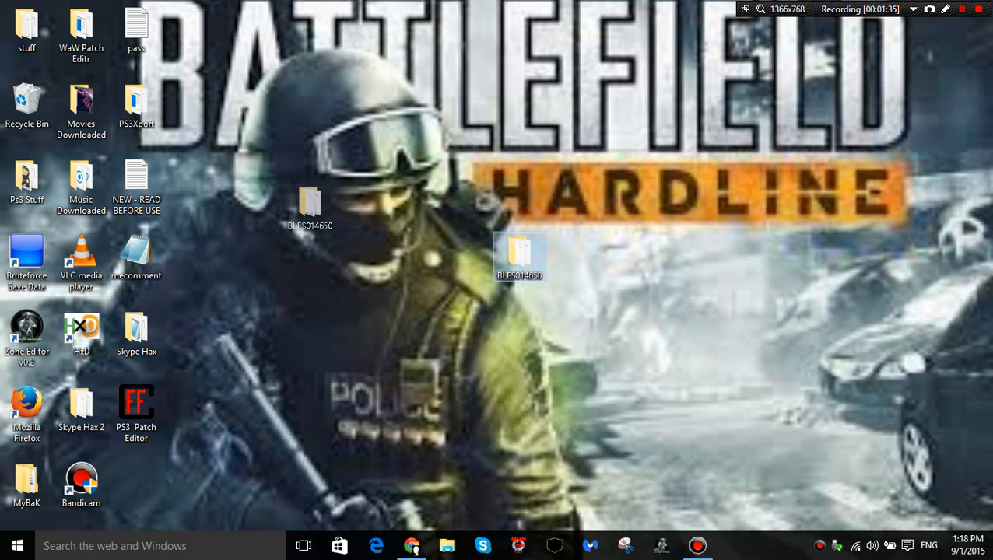
# Step: Browse to HACKS (E:) > PS3 > SAVEDATA and copy the BLUS30377-AUTO- save folder for the desktop
pyautogui.click(17, 545)
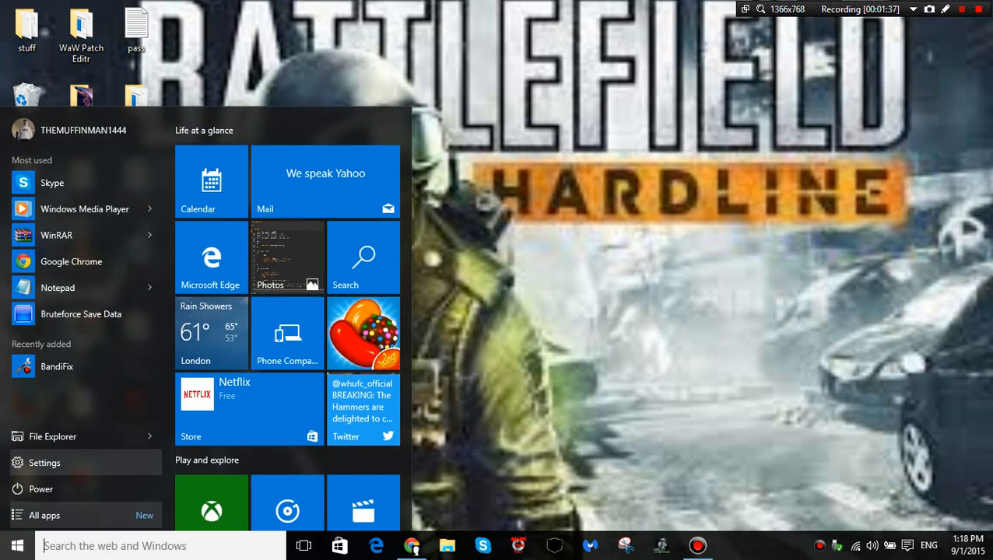
pyautogui.click(447, 545)
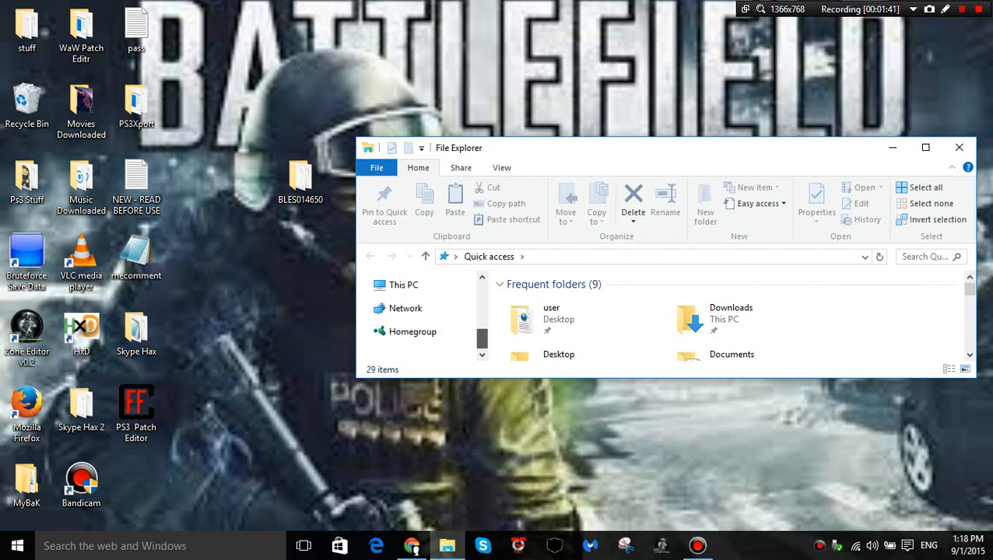
pyautogui.scroll(-3)
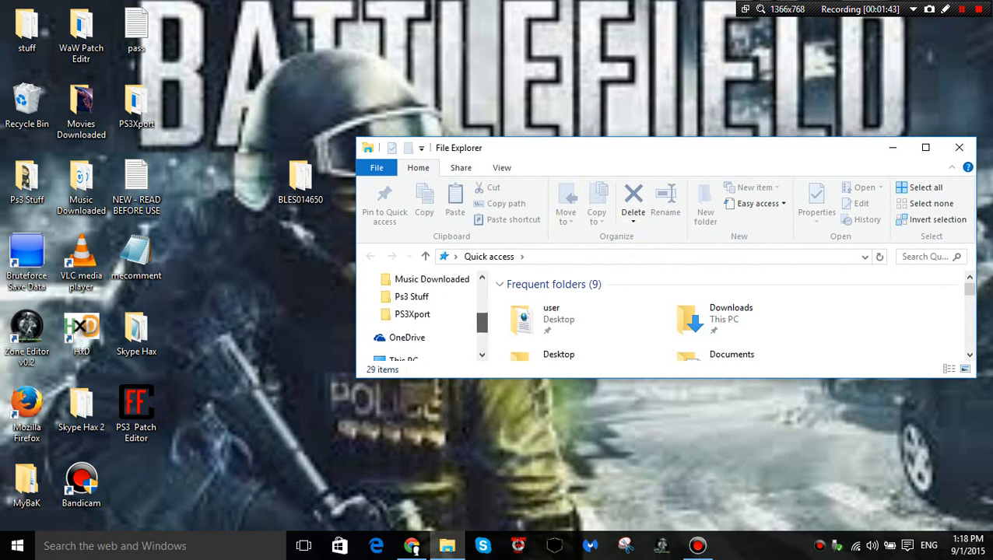
pyautogui.scroll(-3)
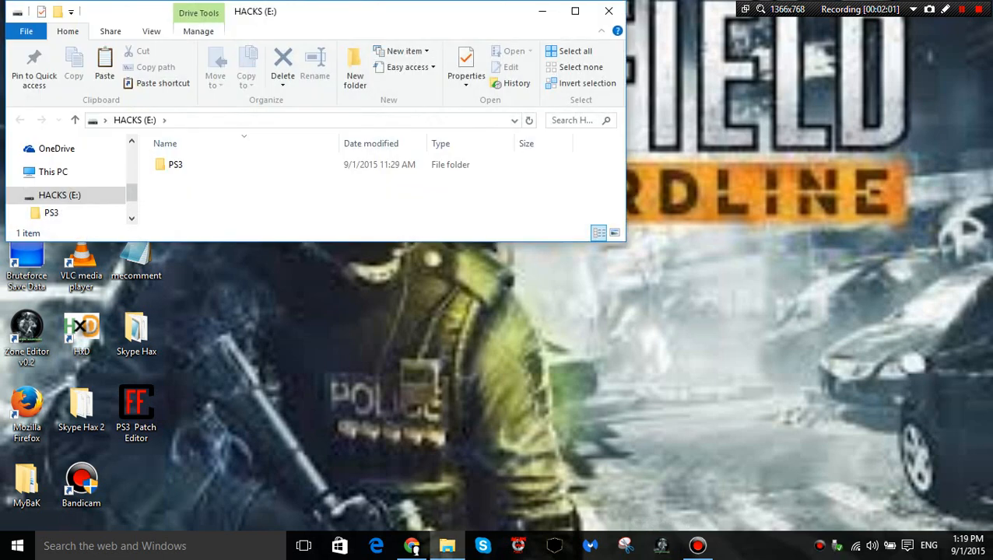
pyautogui.doubleClick(175, 165)
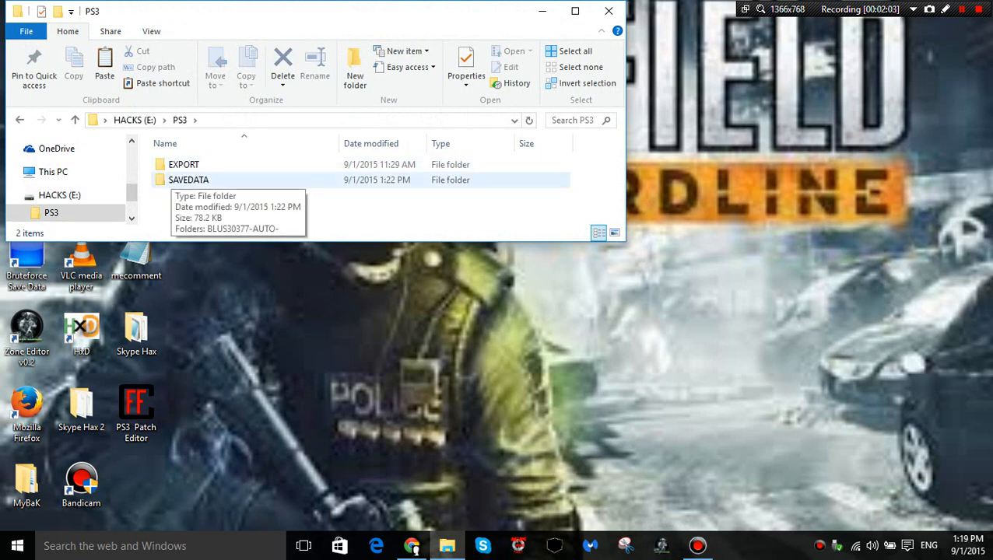
pyautogui.doubleClick(188, 181)
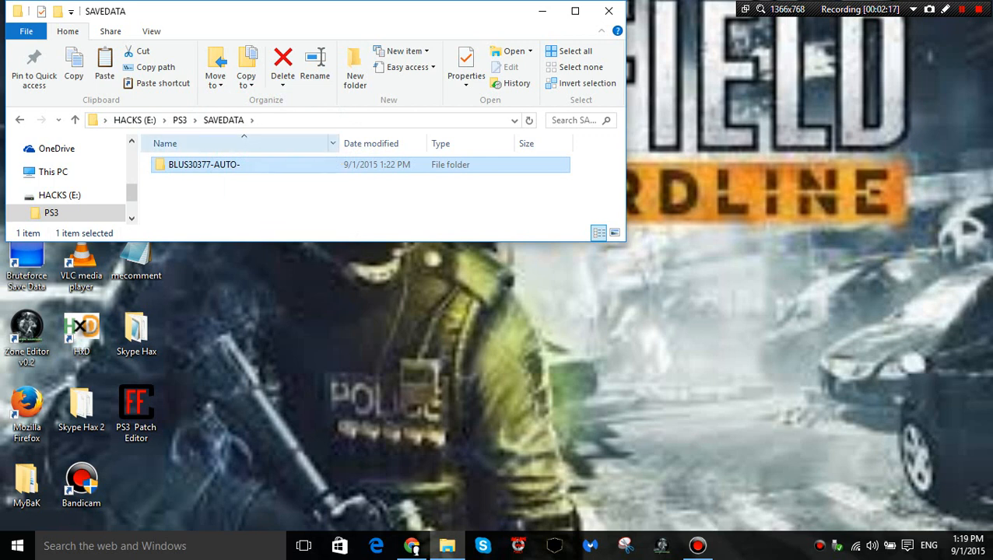
pyautogui.rightClick(204, 165)
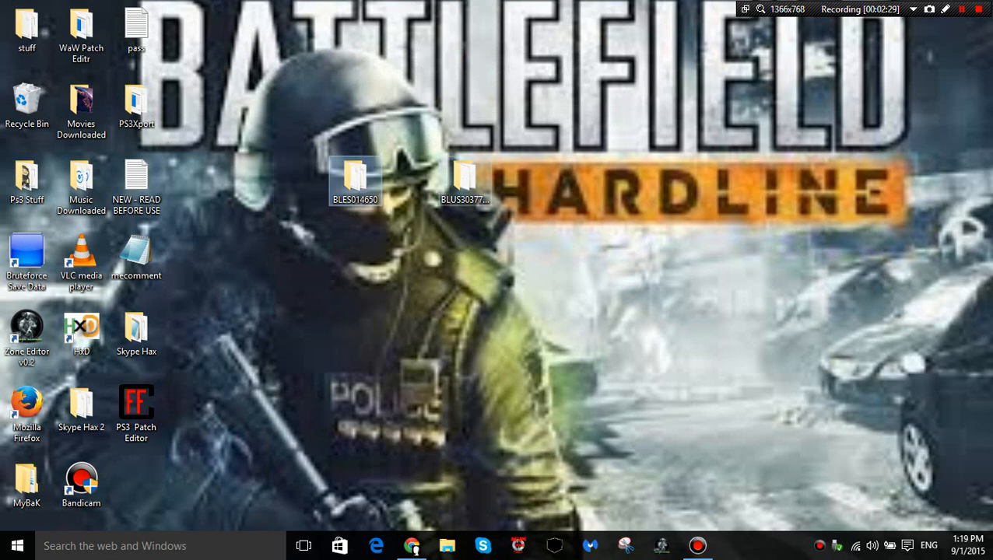
# Step: Check the pasted BLUS30377-AUTO- folder, then show the desktop's stuff folder in File Explorer
pyautogui.click(464, 175)
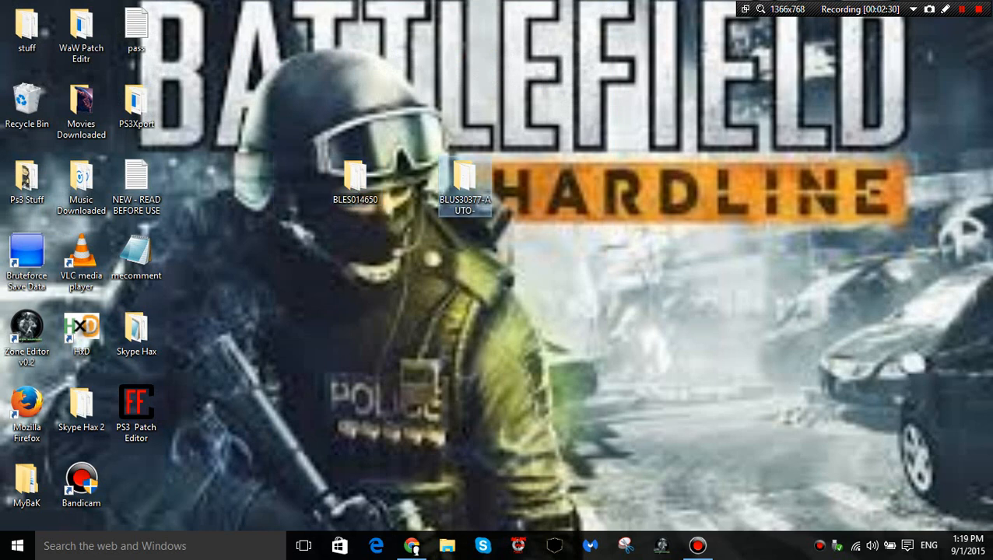
pyautogui.rightClick(464, 179)
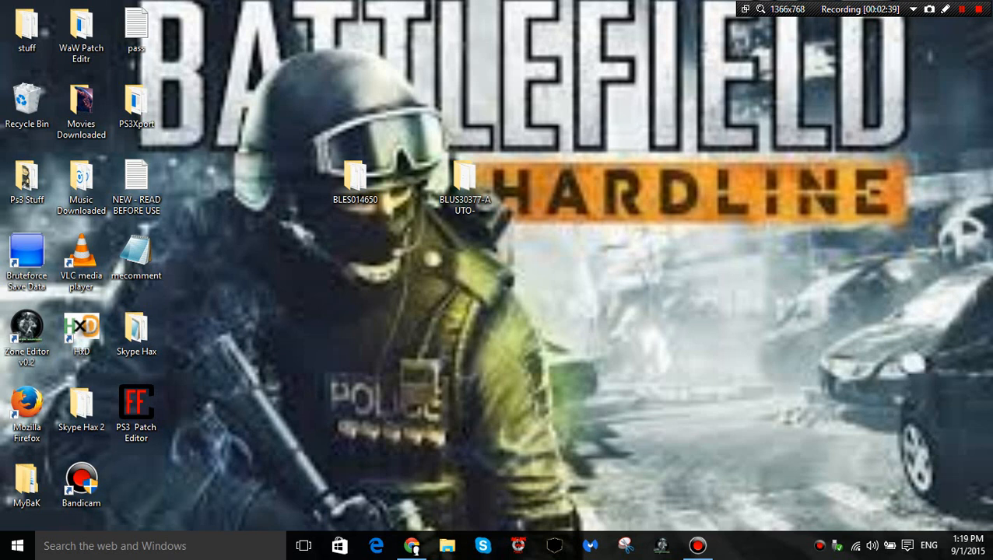
pyautogui.click(27, 181)
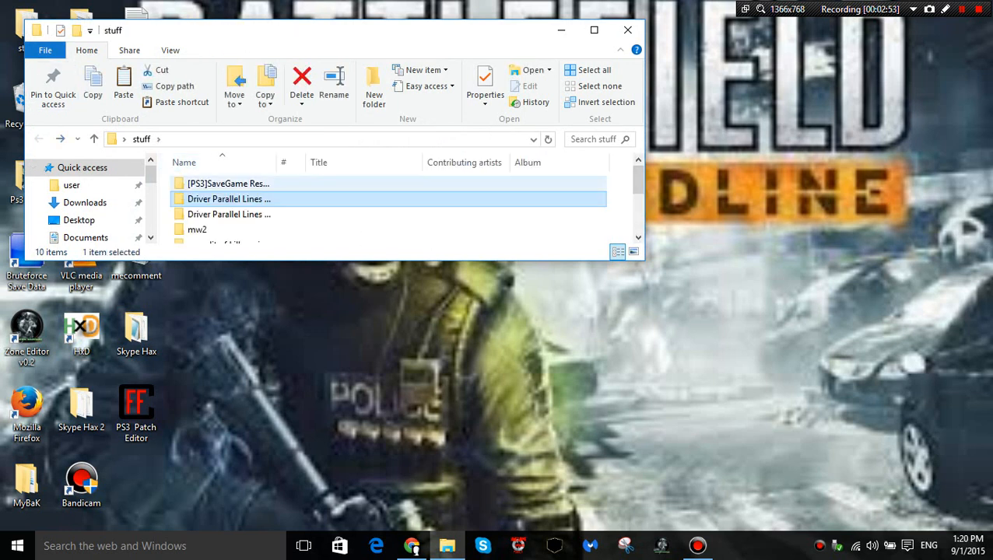
# Step: Run [PS3] Save Resigner 1.4 from stuff > [PS3]SaveGame Resigner 1.4 > Neuer Ordner
pyautogui.doubleClick(227, 184)
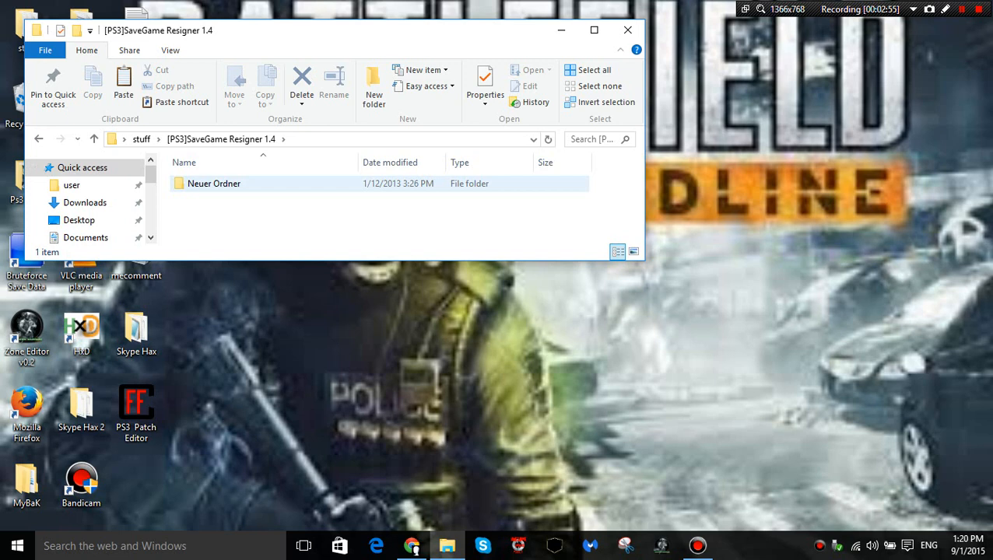
pyautogui.doubleClick(214, 184)
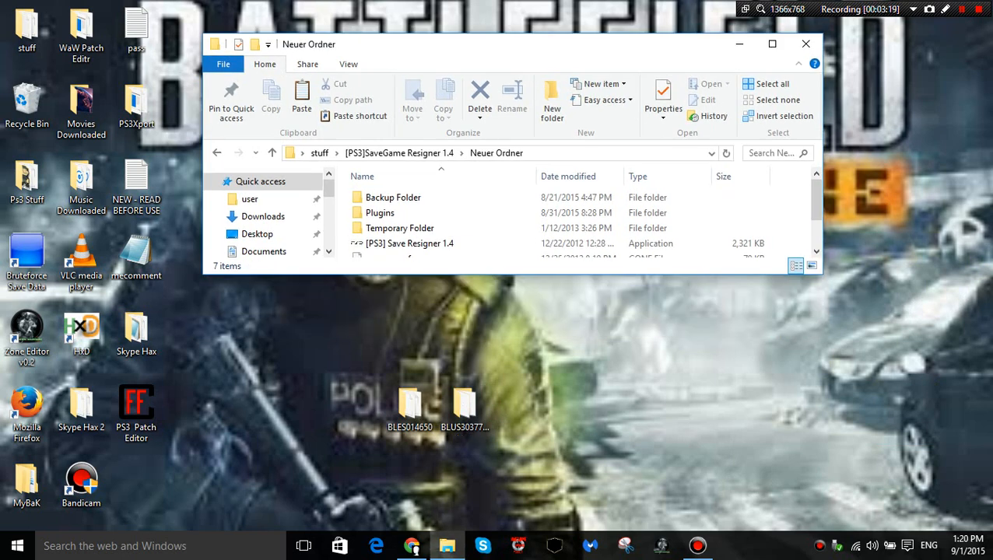
pyautogui.click(408, 243)
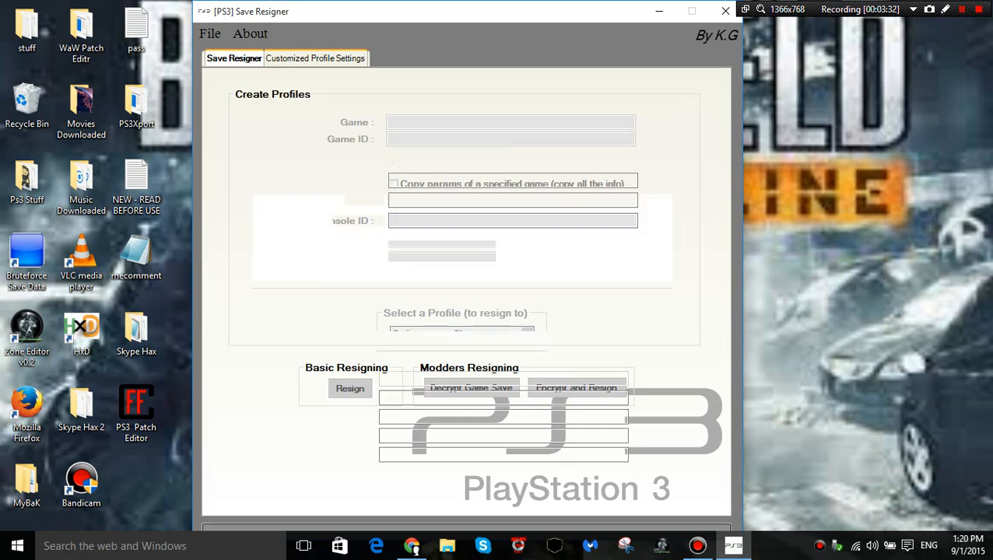
# Step: Read the User and Account IDs from BLUS30377-AUTO-/PARAM.SFO and save them as Profile 01
pyautogui.click(315, 58)
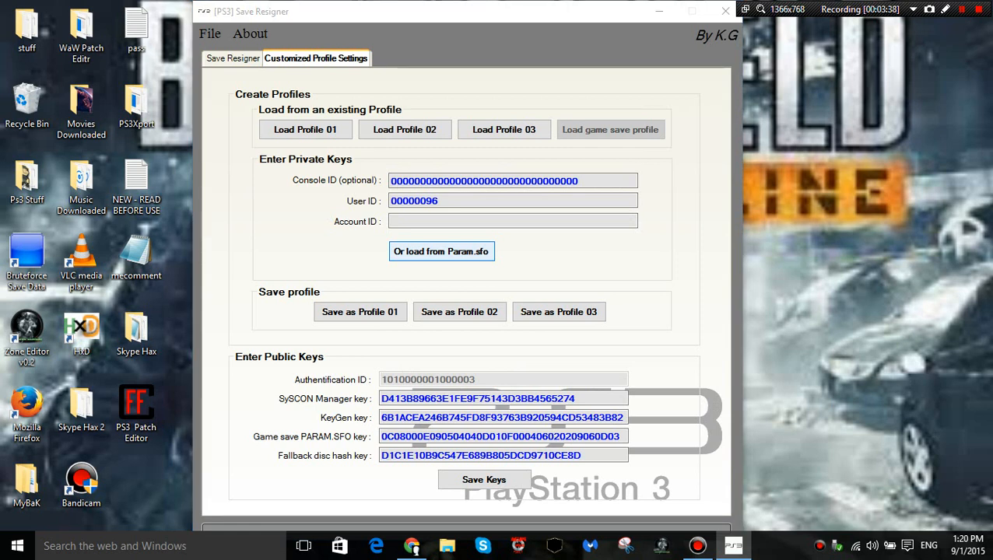
pyautogui.click(442, 252)
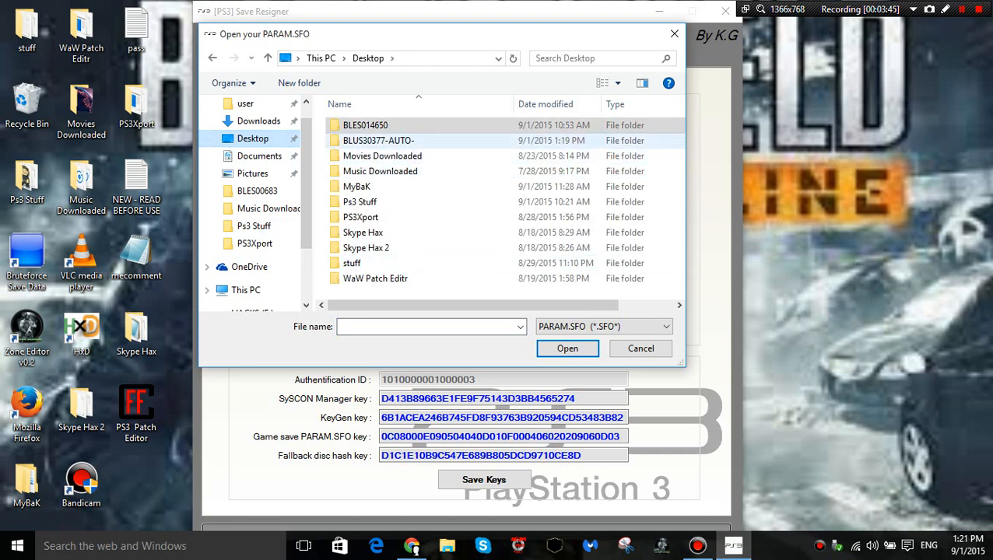
pyautogui.click(380, 140)
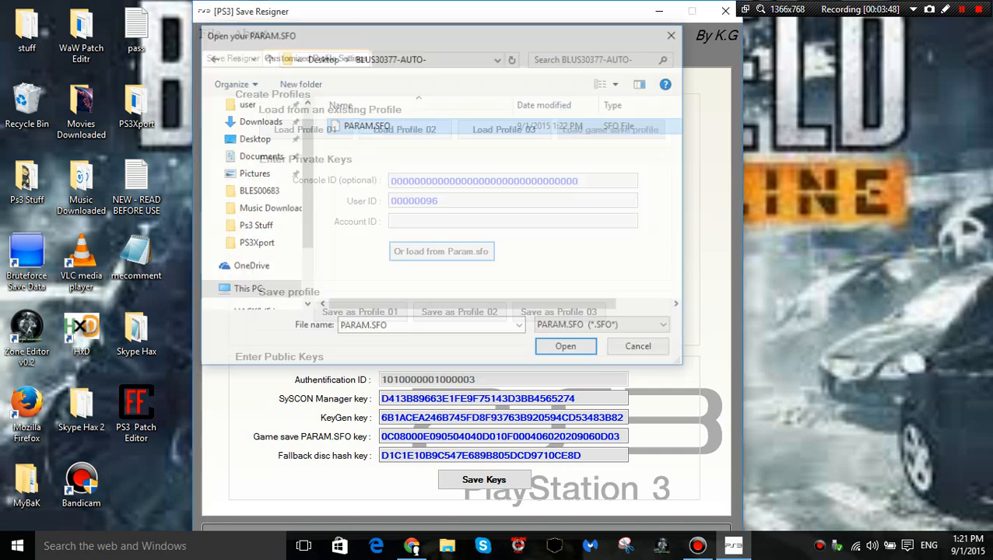
pyautogui.click(565, 346)
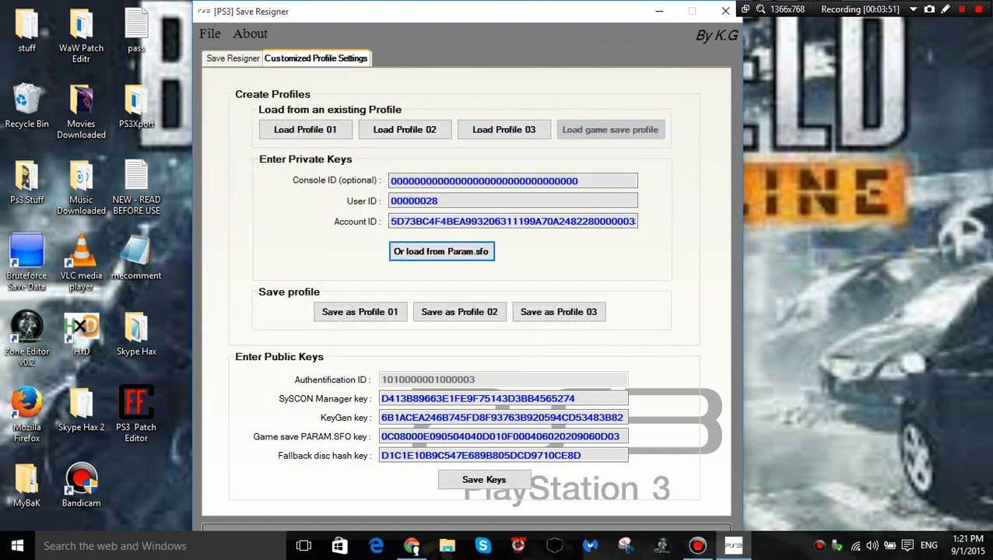
pyautogui.click(359, 311)
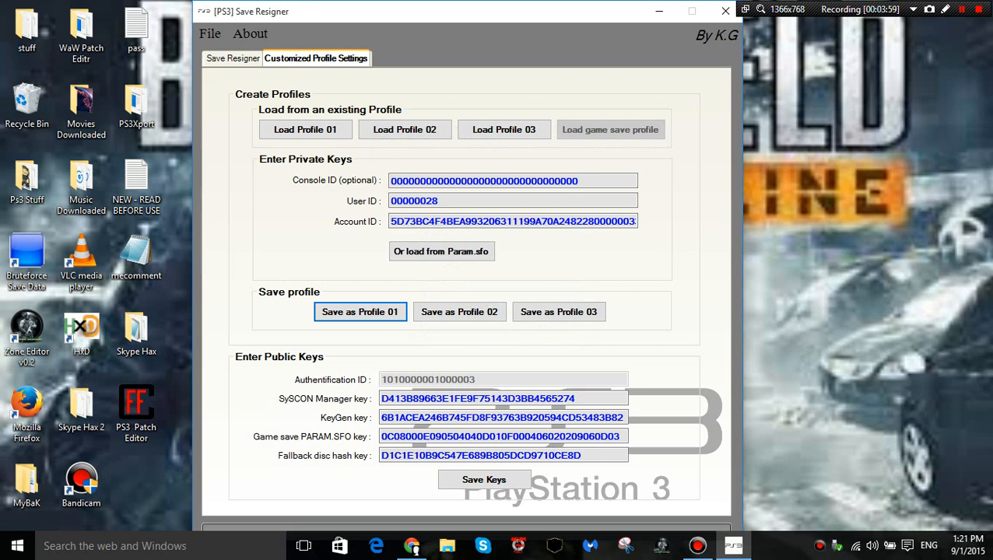
# Step: Load a file from the Desktop's BLES014650 gamesave folder via This PC, then leave the resigner
pyautogui.click(234, 58)
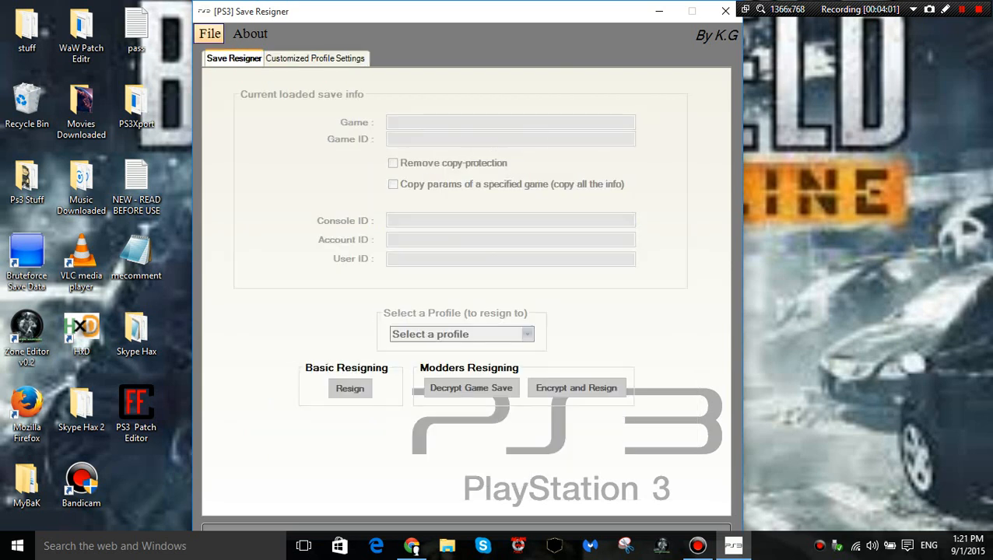
pyautogui.click(208, 34)
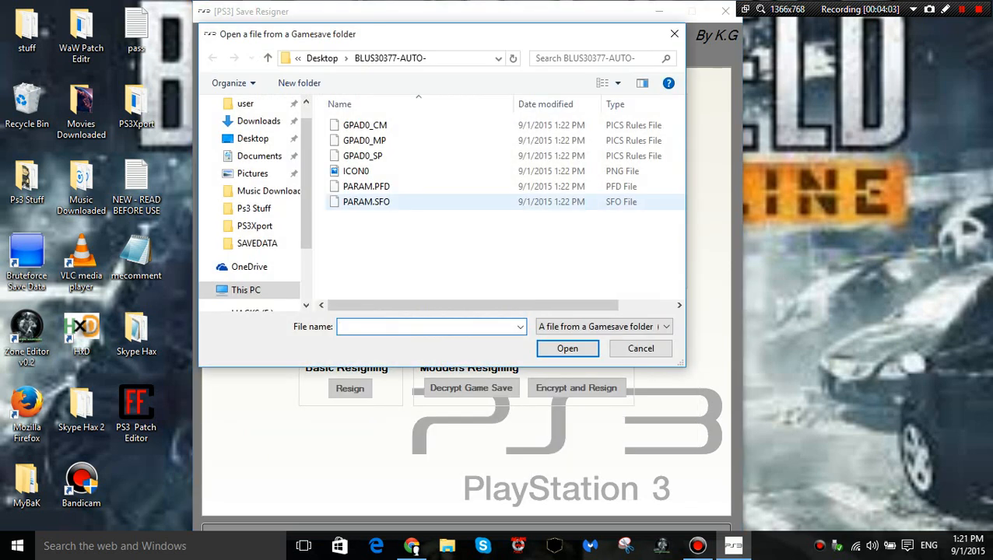
pyautogui.click(246, 290)
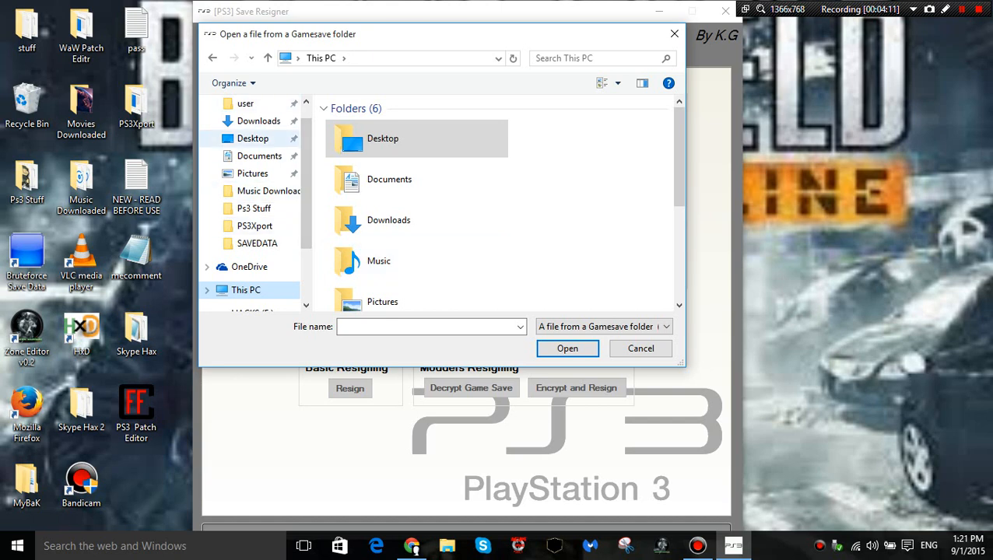
pyautogui.doubleClick(383, 137)
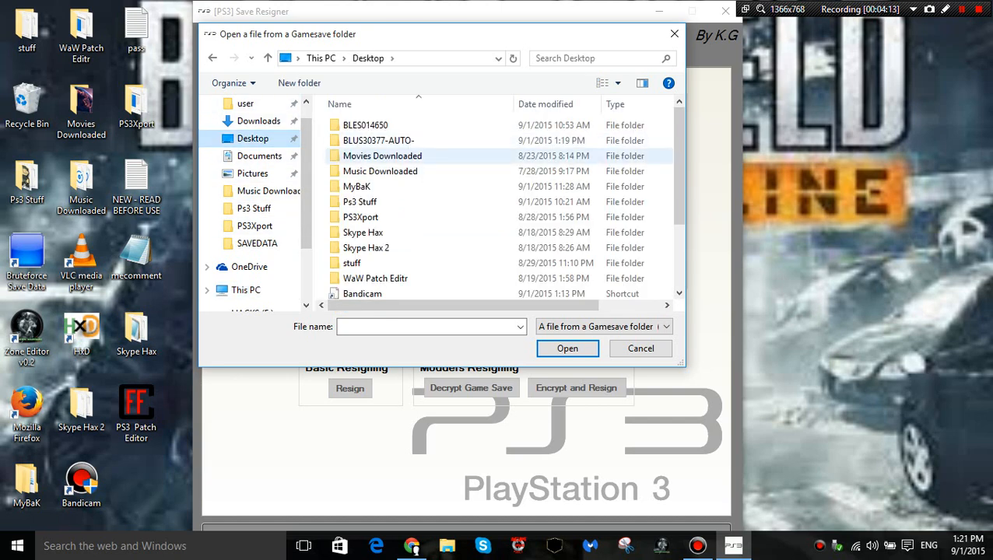
pyautogui.doubleClick(366, 124)
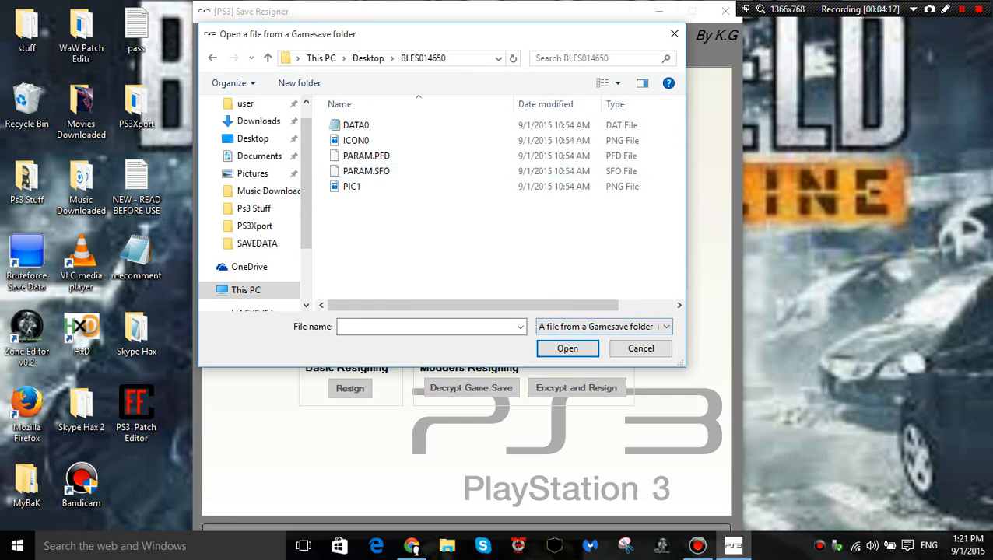
pyautogui.click(640, 349)
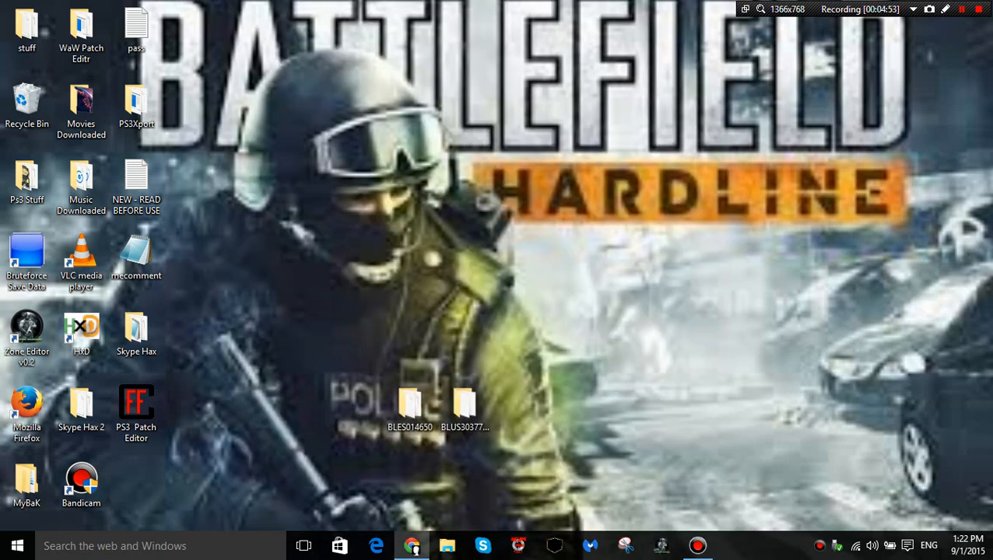
# Step: Drag BLES014650 to the top of the desktop, away from BLUS30377-AUTO-, and inspect both folders
pyautogui.moveTo(411, 405); pyautogui.dragTo(442, 138)
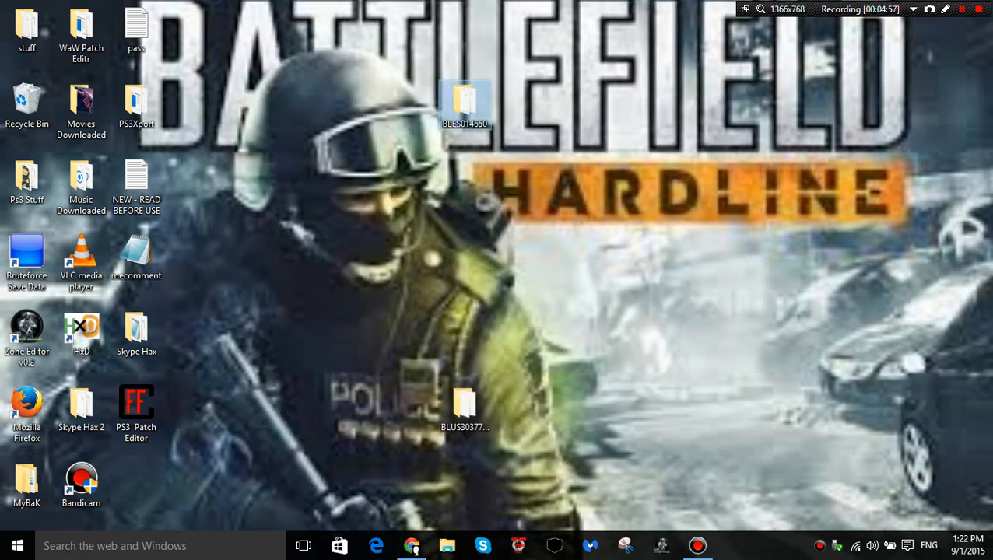
pyautogui.rightClick(464, 106)
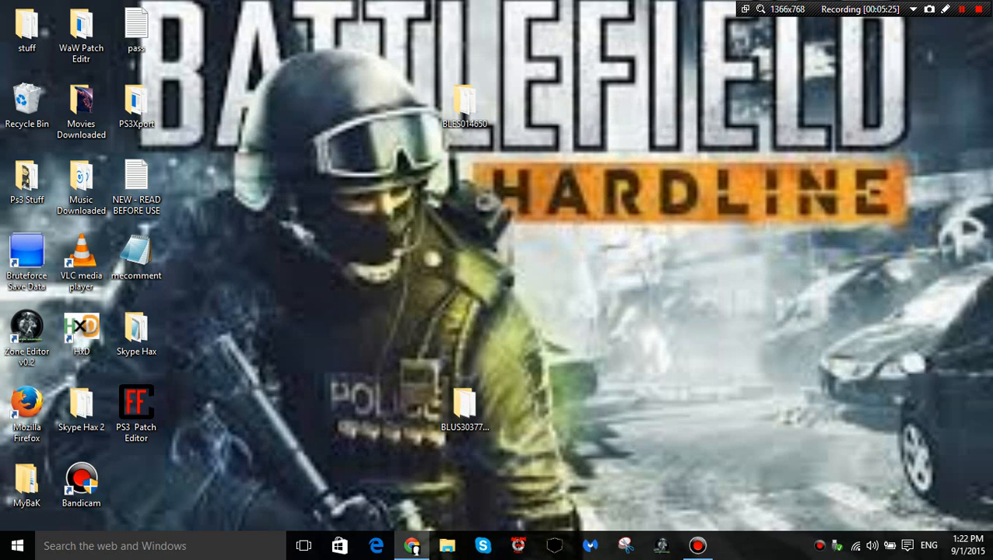
pyautogui.rightClick(464, 402)
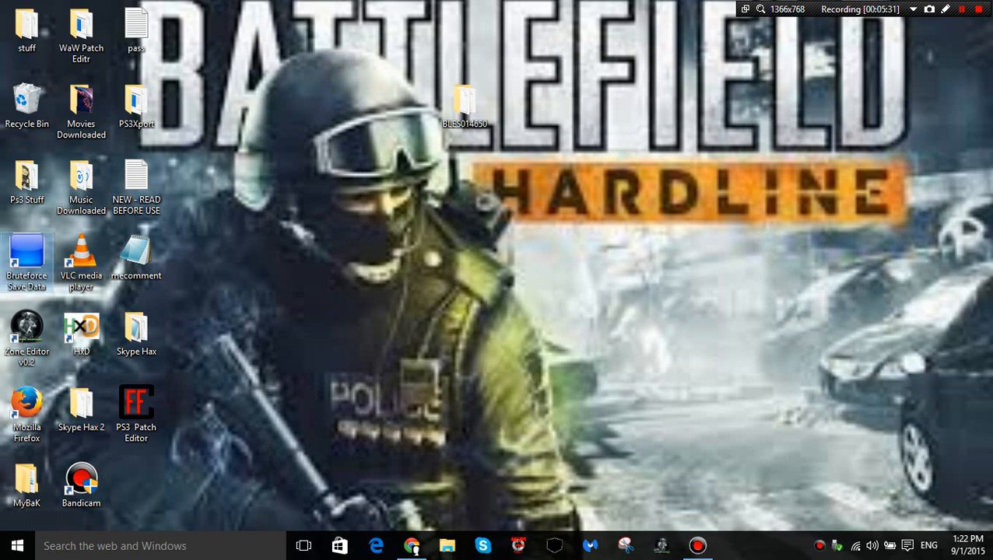
# Step: Start Bruteforce Save Data, select the Resident Evil 6 BLES014650 save and run Decrypt All Files
pyautogui.doubleClick(27, 252)
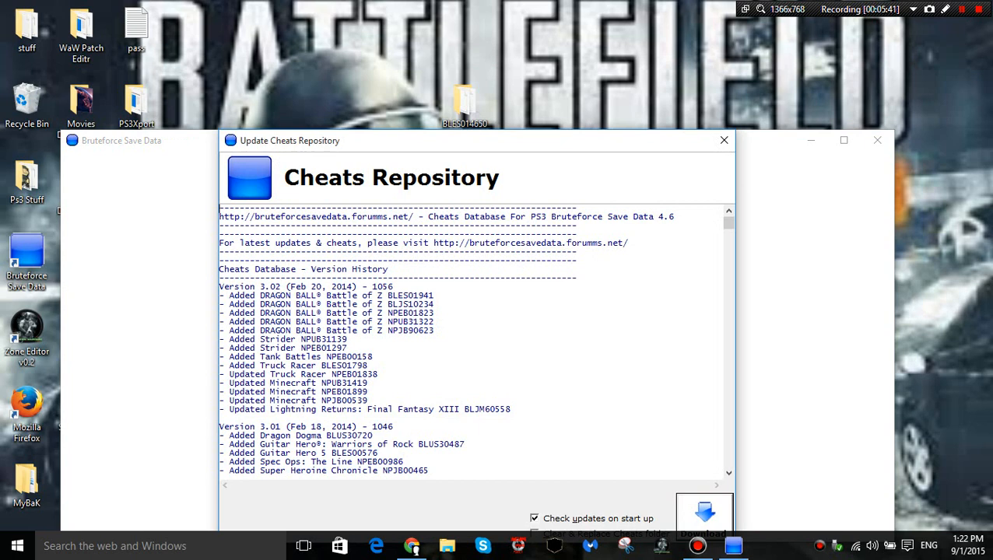
pyautogui.click(722, 140)
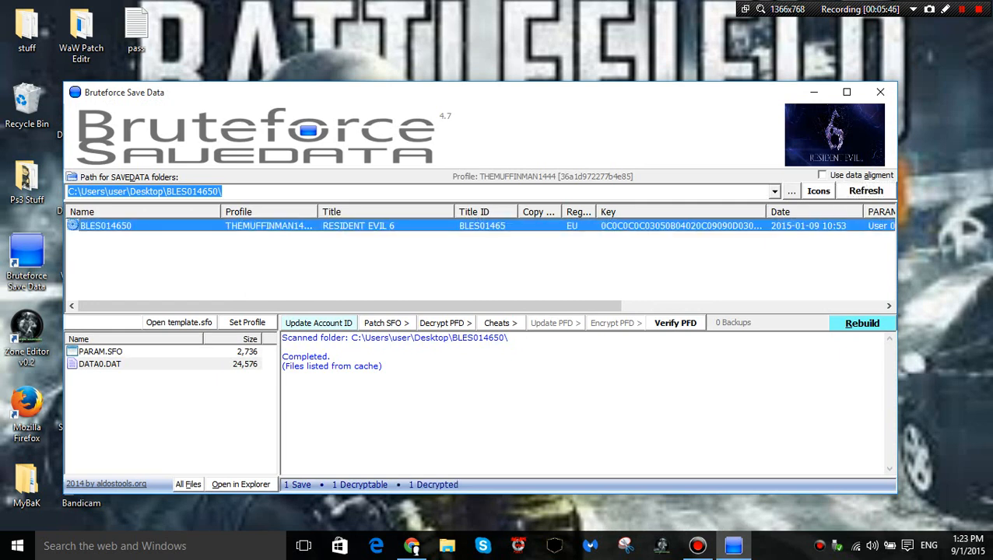
pyautogui.click(676, 322)
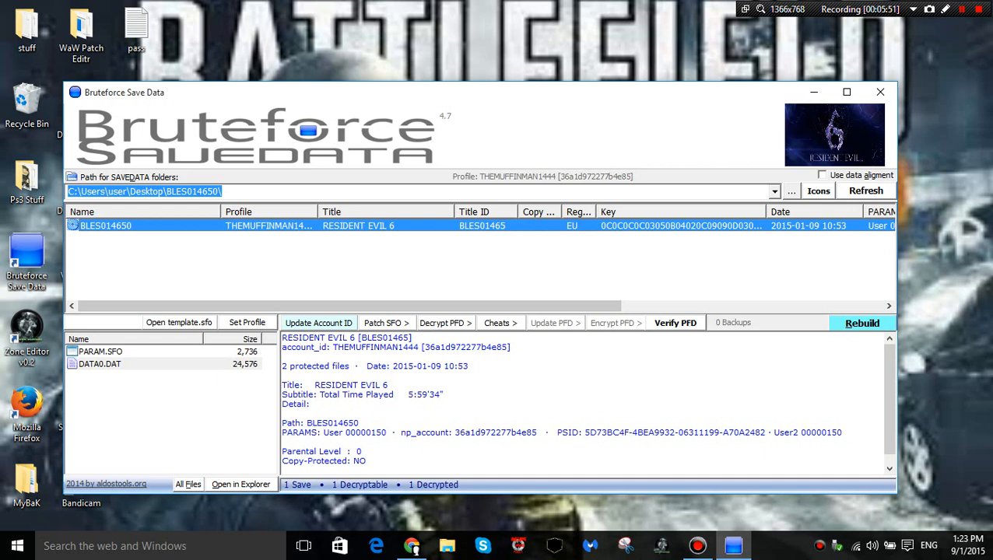
pyautogui.click(445, 322)
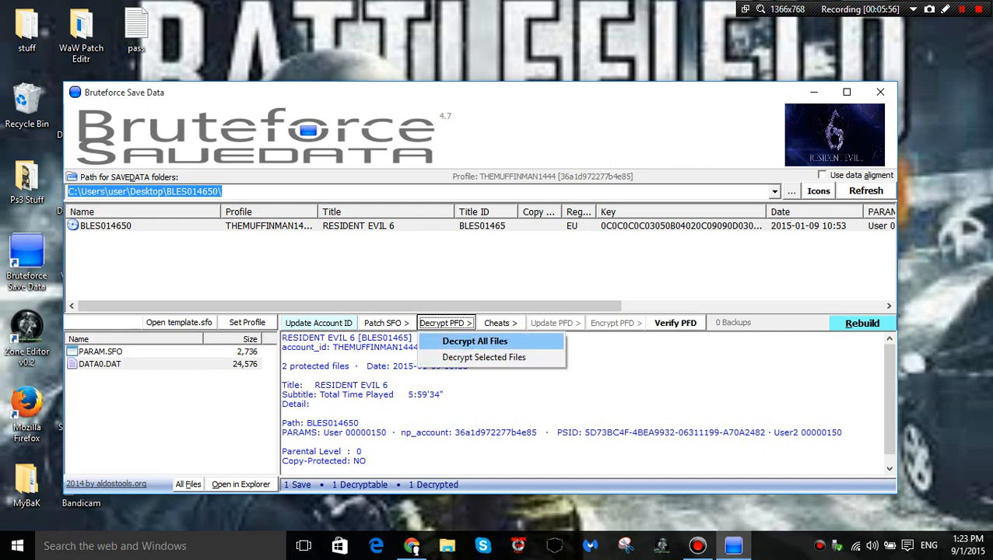
pyautogui.click(473, 341)
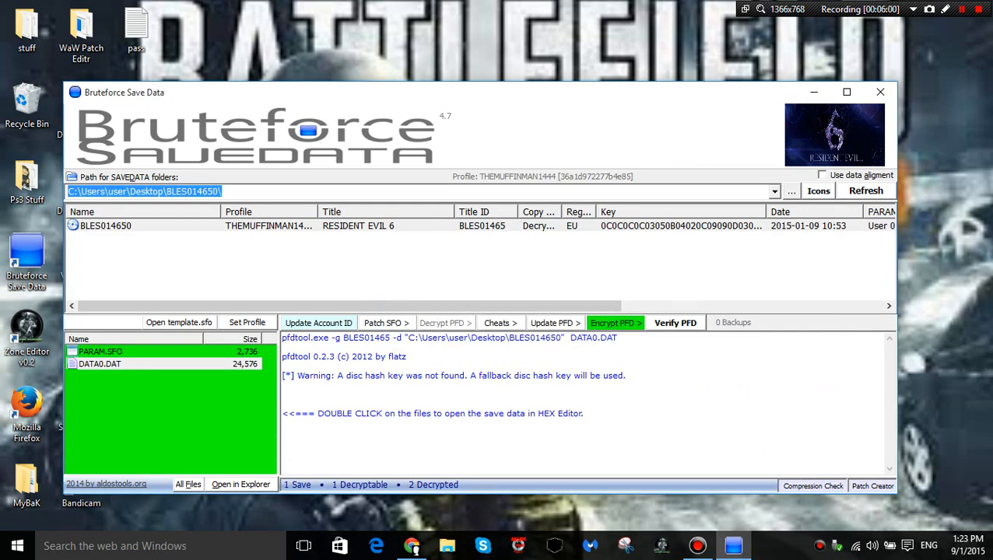
pyautogui.click(500, 322)
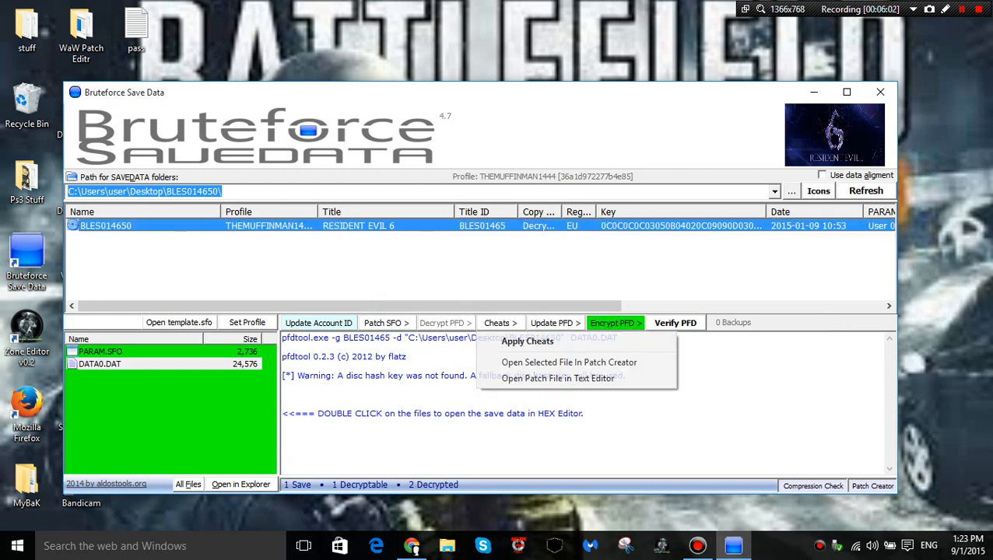
# Step: Tick max weapon stats, 500 Health Pills, skill-point and unlock cheats in the list and apply them
pyautogui.click(528, 343)
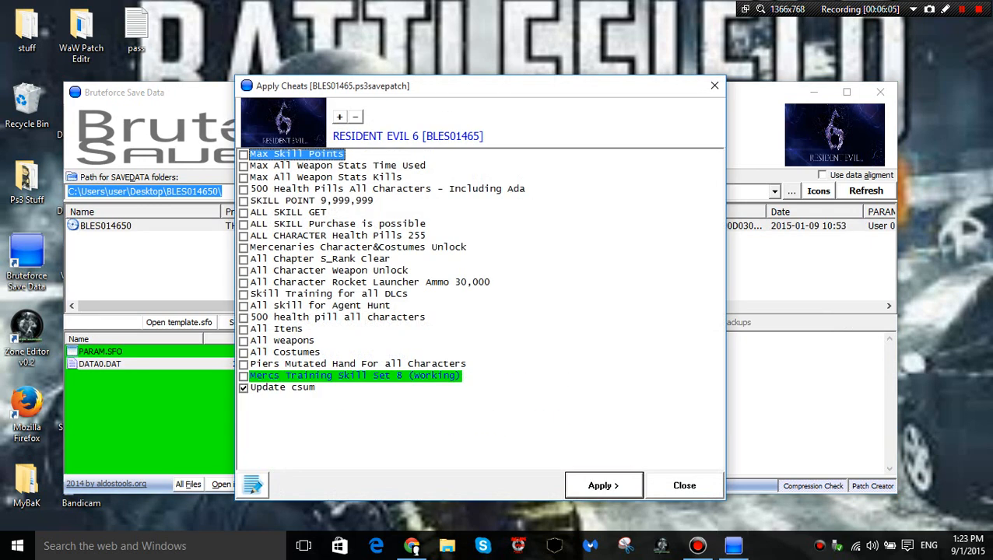
pyautogui.click(243, 177)
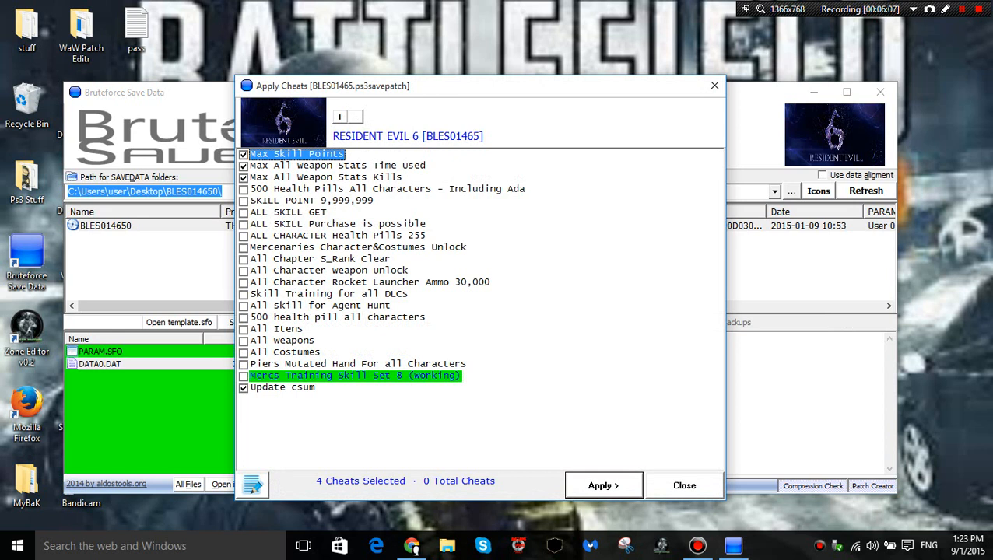
pyautogui.click(243, 188)
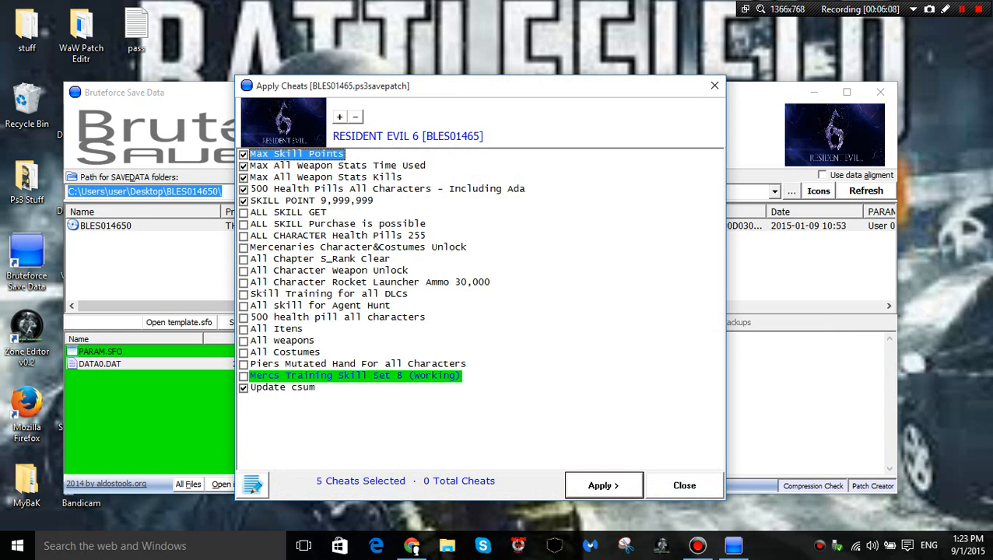
pyautogui.click(242, 224)
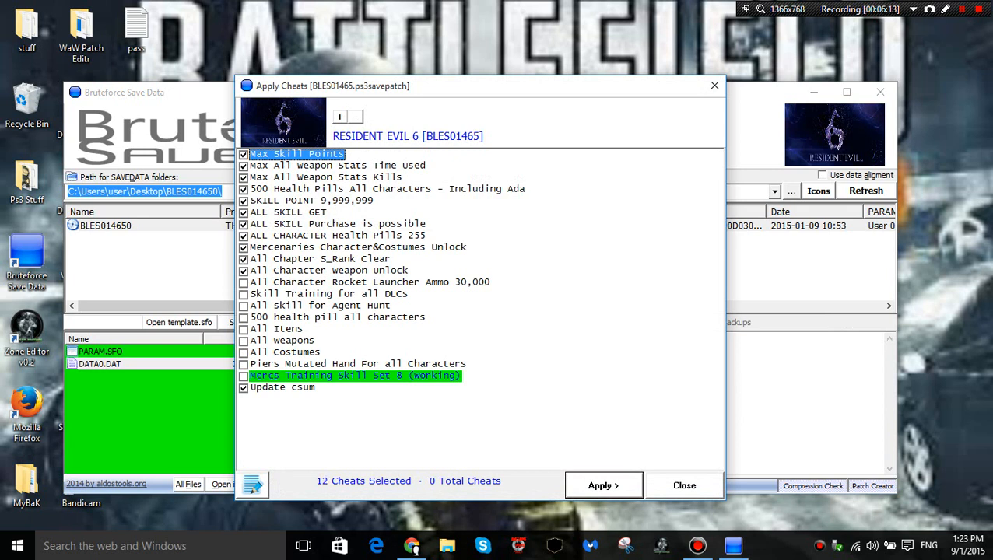
pyautogui.click(243, 306)
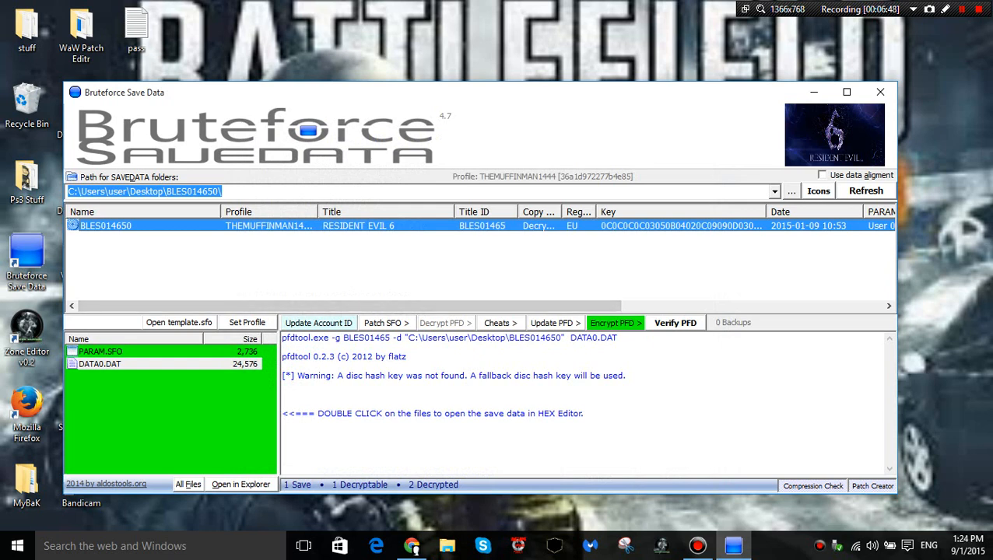
# Step: Close Bruteforce Save Data, answering Yes to keep the Resident Evil 6 save decrypted
pyautogui.click(613, 322)
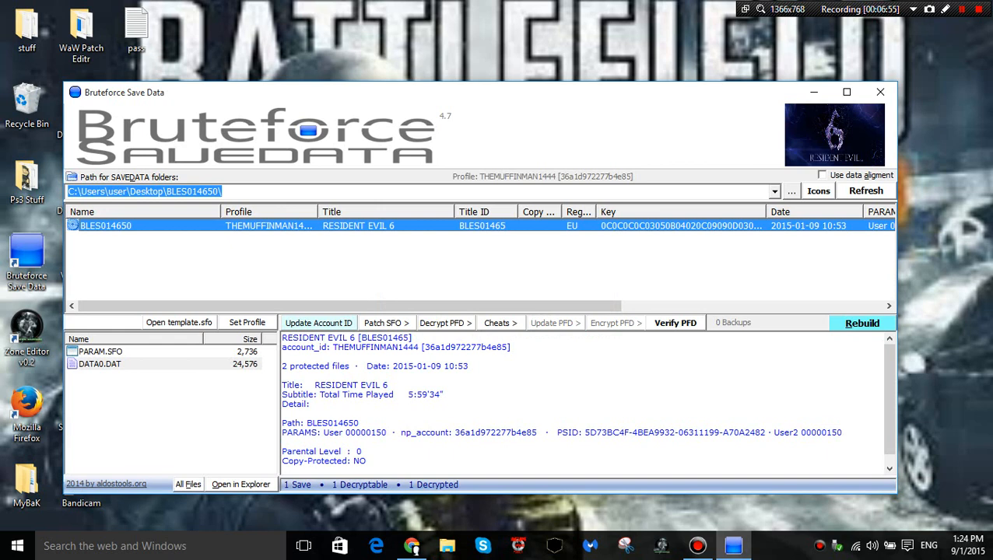
pyautogui.click(863, 322)
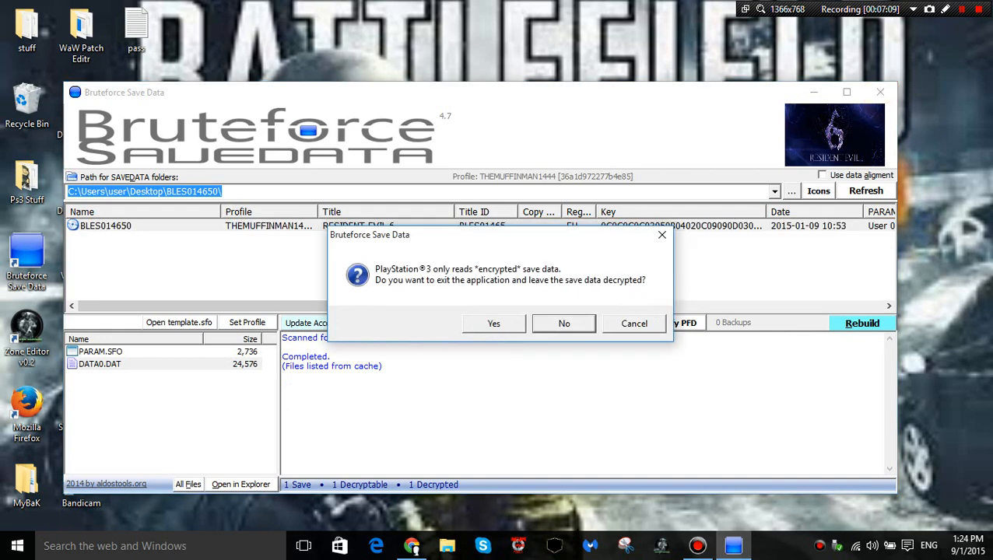
pyautogui.click(493, 322)
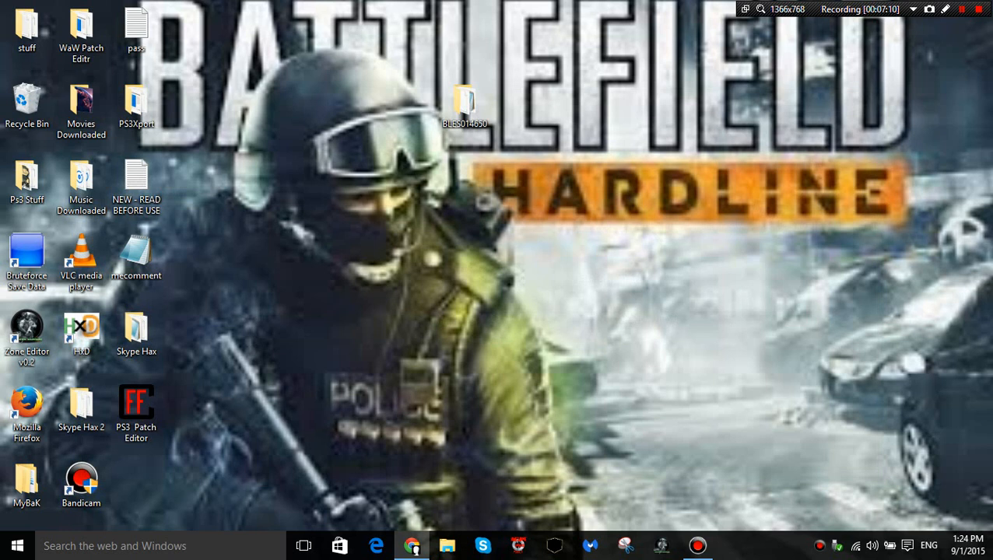